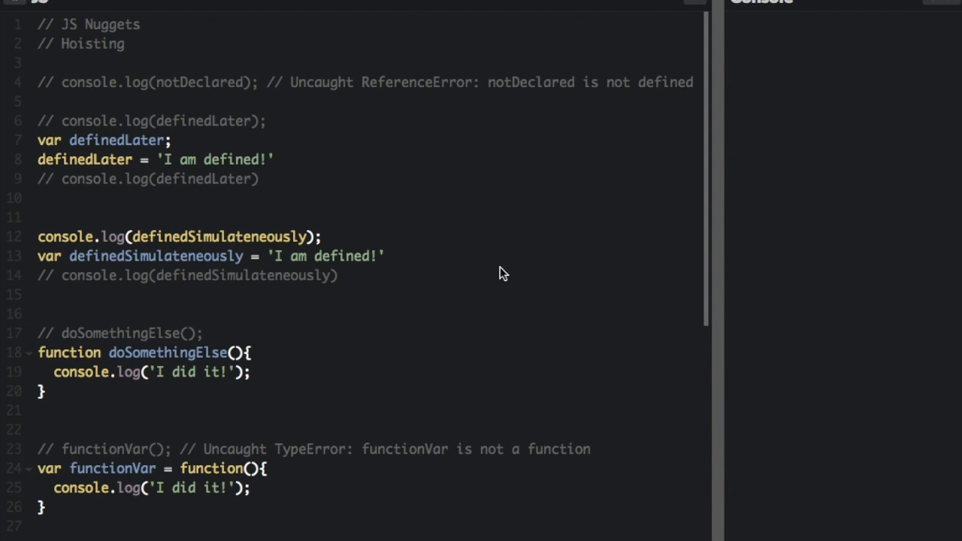
pyautogui.moveTo(60, 87)
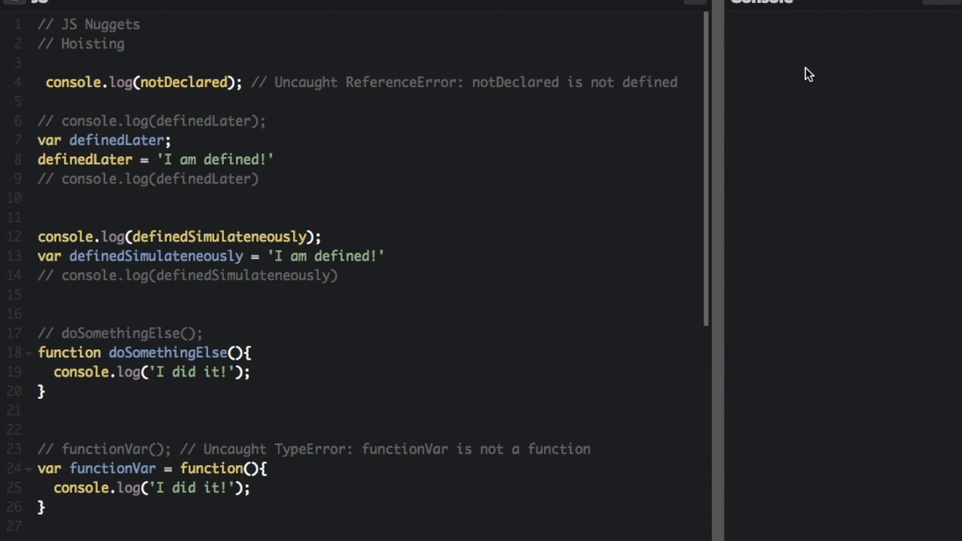
pyautogui.moveTo(787, 141)
pyautogui.write('// ')
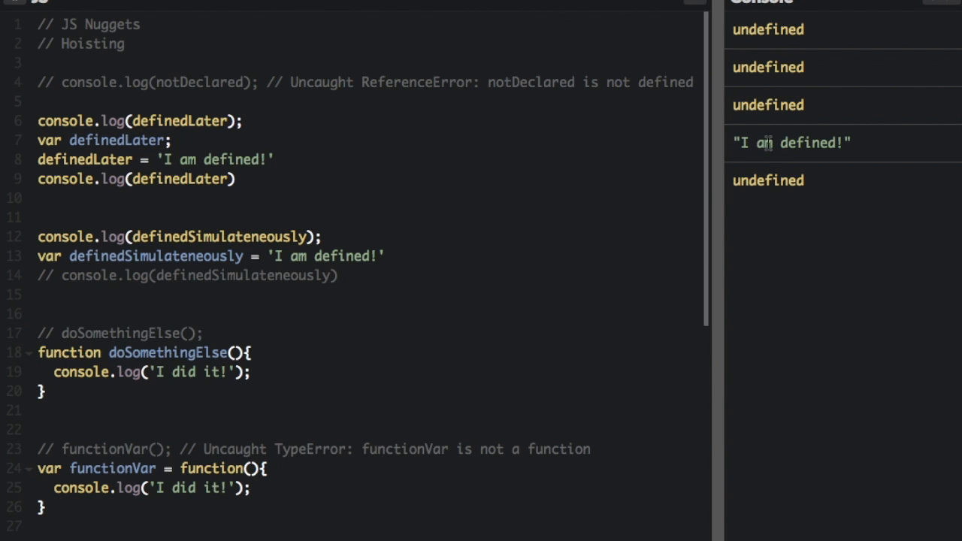
# Clear the console of the undefined and "I am defined!" output from the definedLater logs.
pyautogui.click(945, 6)
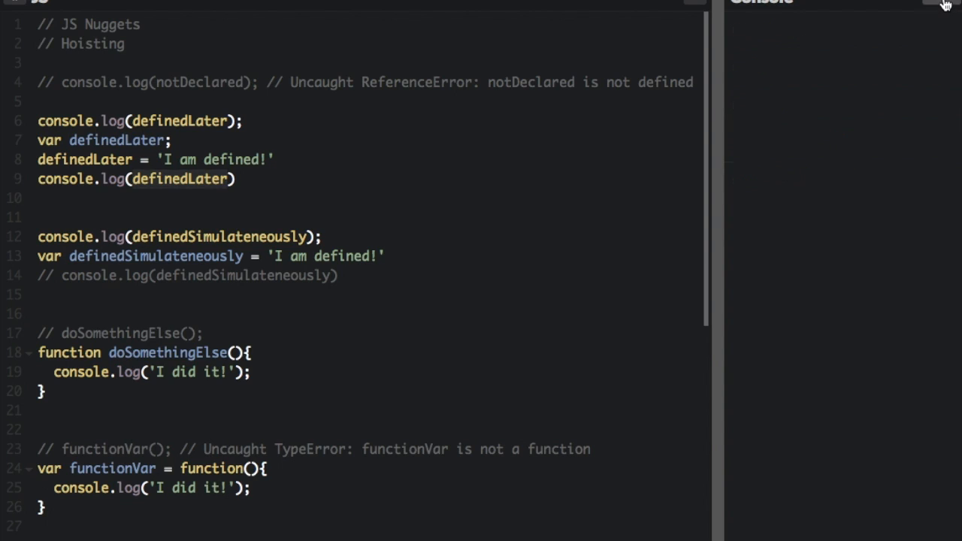
# Uncomment the second console.log(definedSimulateneously) line so it logs "I am defined!".
pyautogui.click(318, 236)
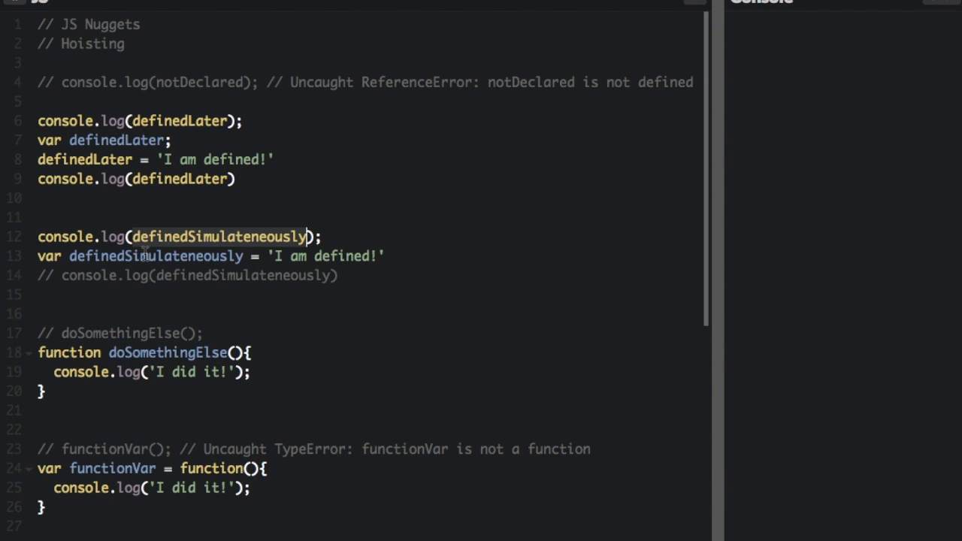
pyautogui.doubleClick(156, 256)
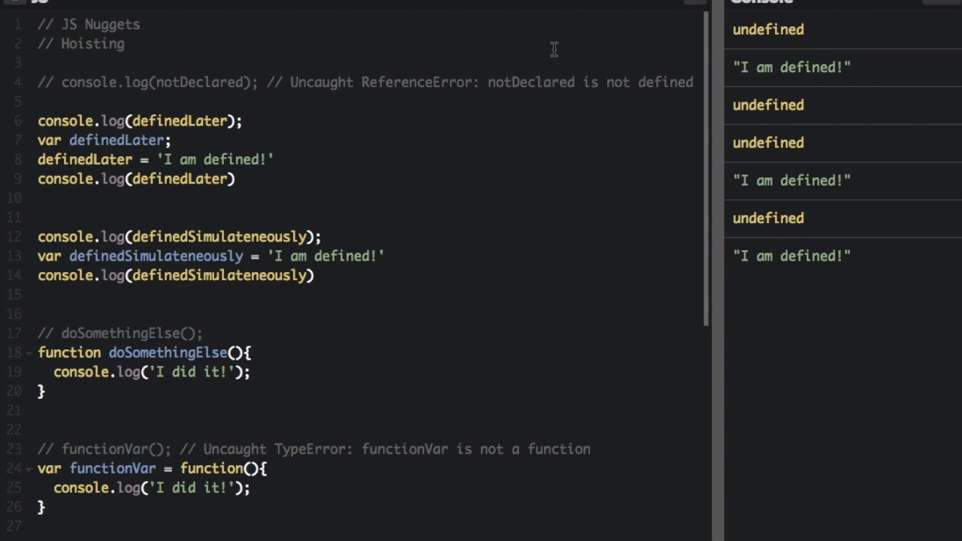
pyautogui.moveTo(803, 213)
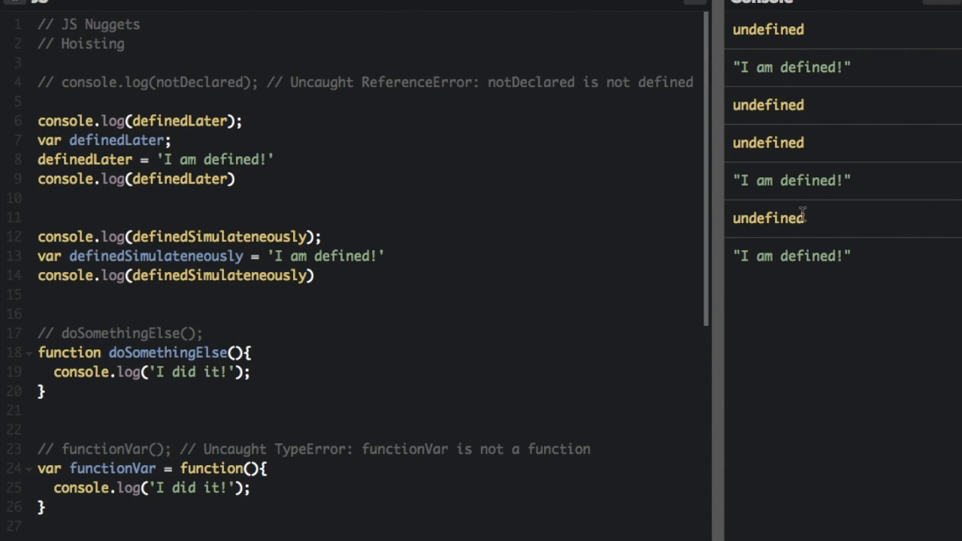
pyautogui.doubleClick(790, 255)
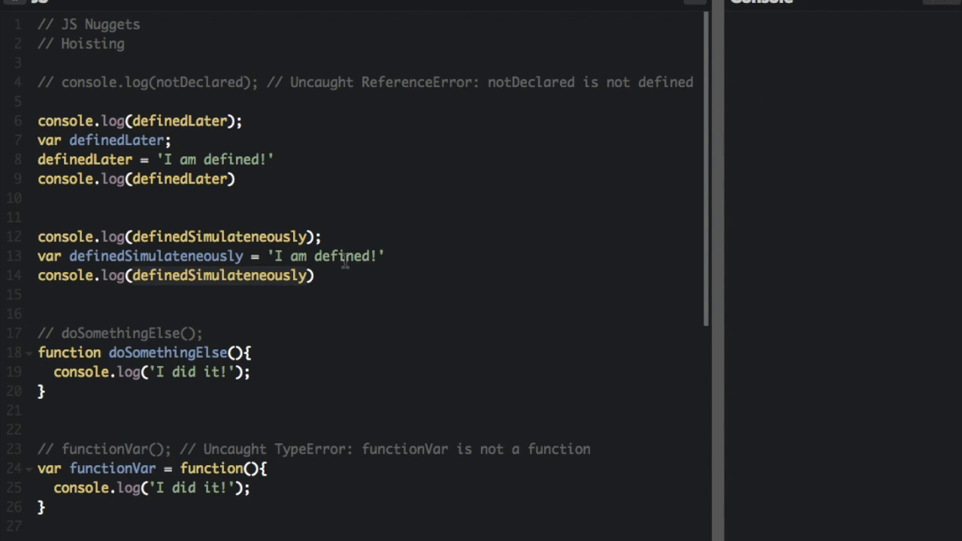
pyautogui.moveTo(48, 334)
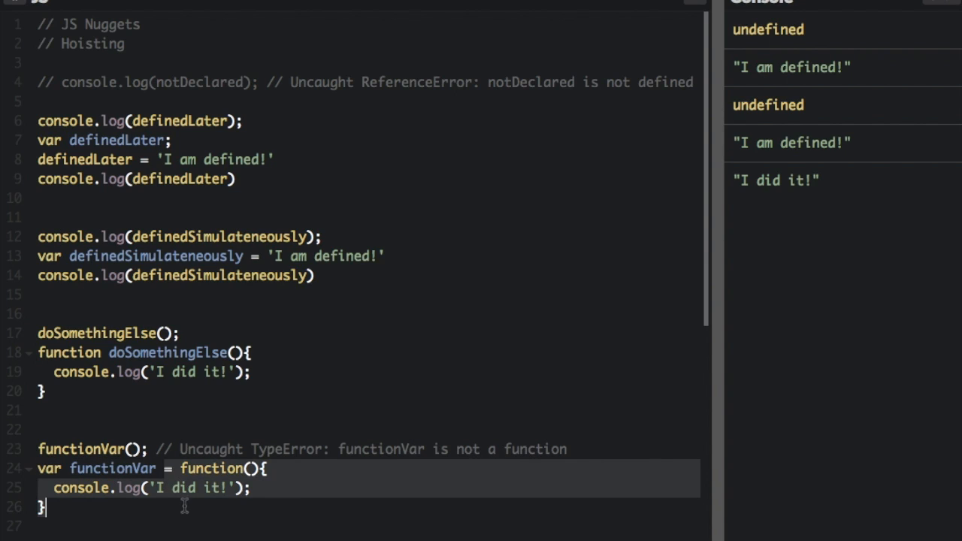
pyautogui.moveTo(631, 34)
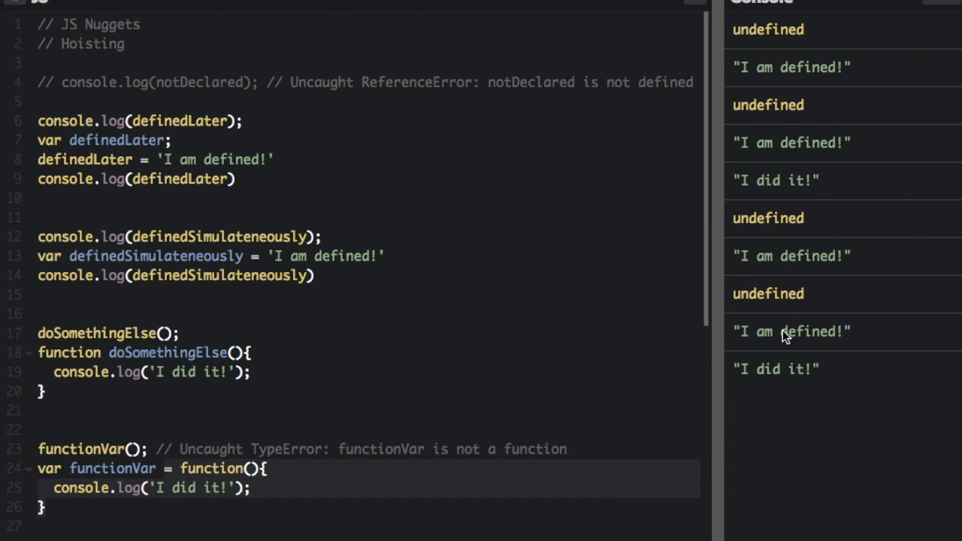
pyautogui.moveTo(859, 403)
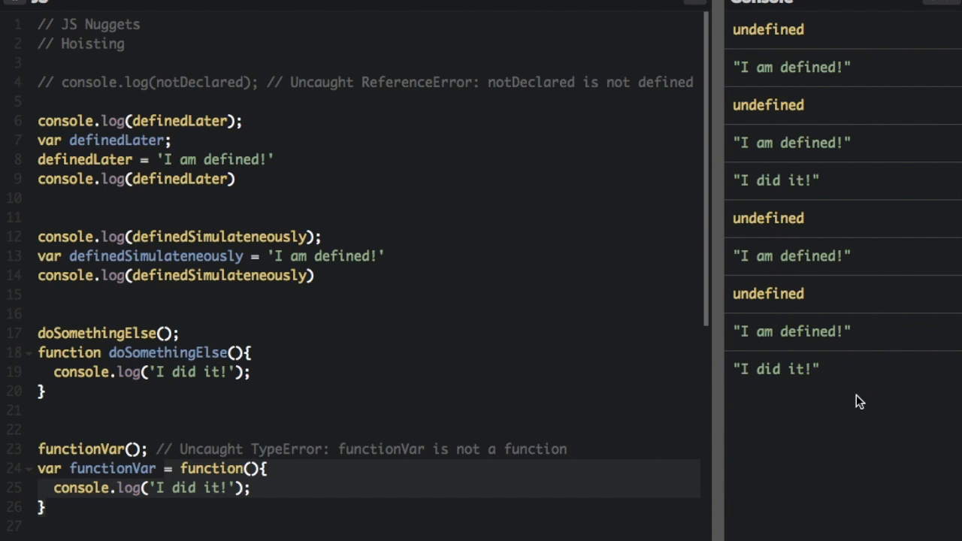